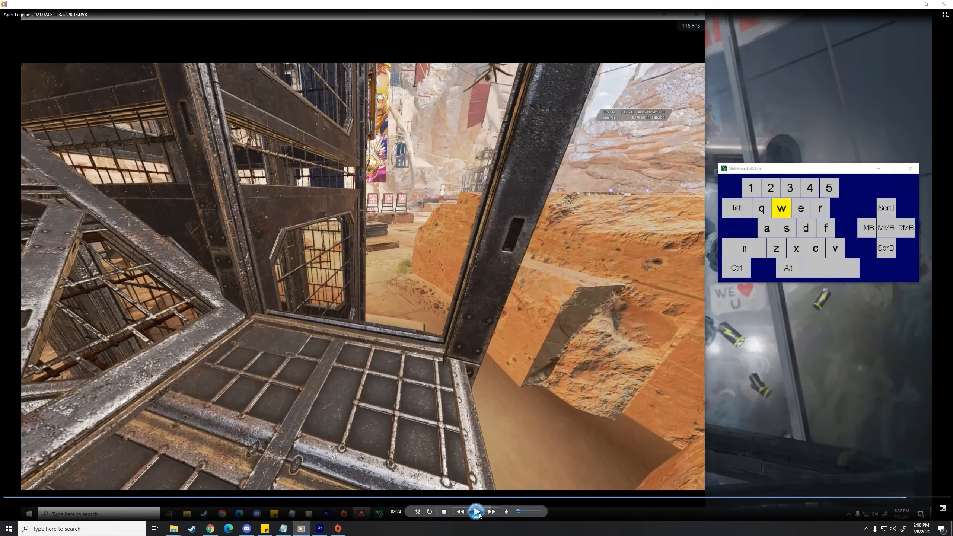
# - Play the clip from 02:24, pause when D and ScrU light up, then resume
pyautogui.click(476, 511)
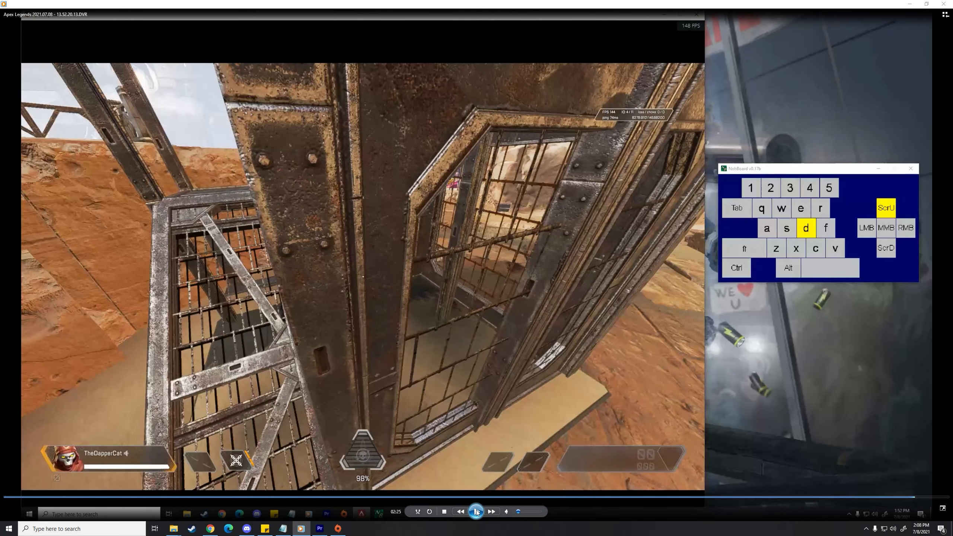
pyautogui.click(476, 511)
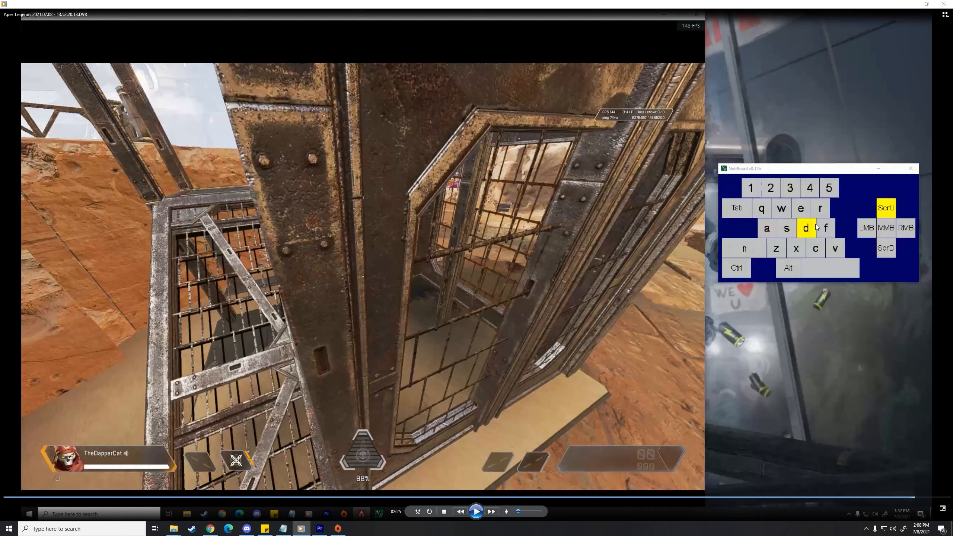
pyautogui.moveTo(428, 165)
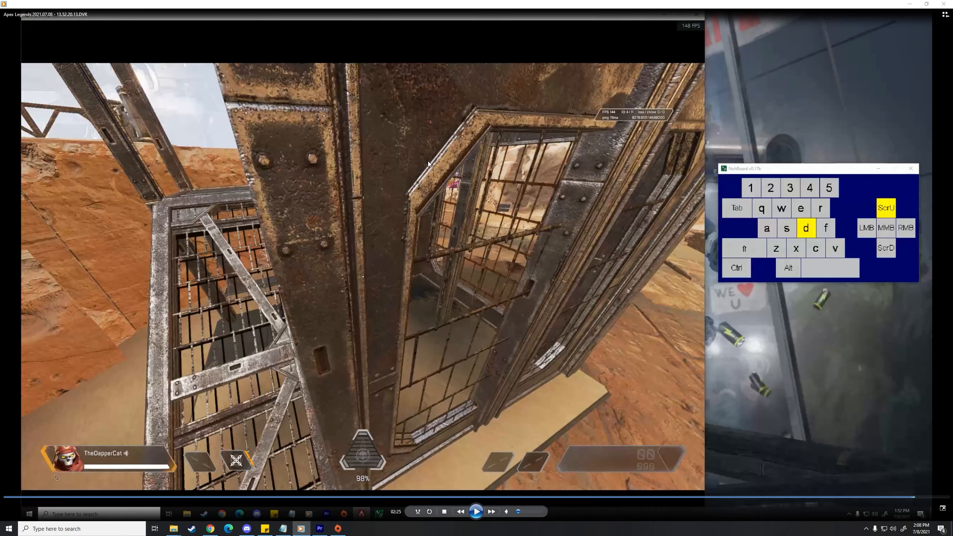
pyautogui.moveTo(478, 504)
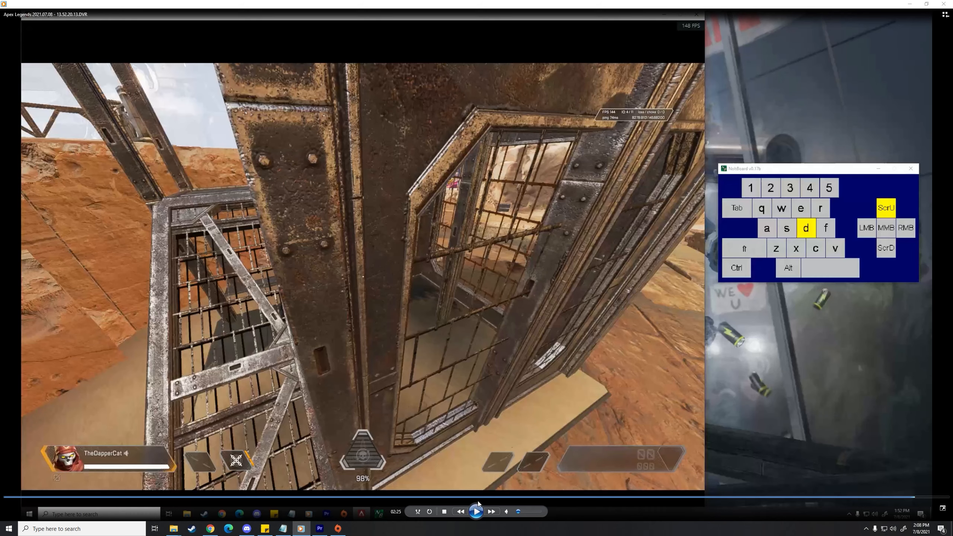
pyautogui.moveTo(383, 304)
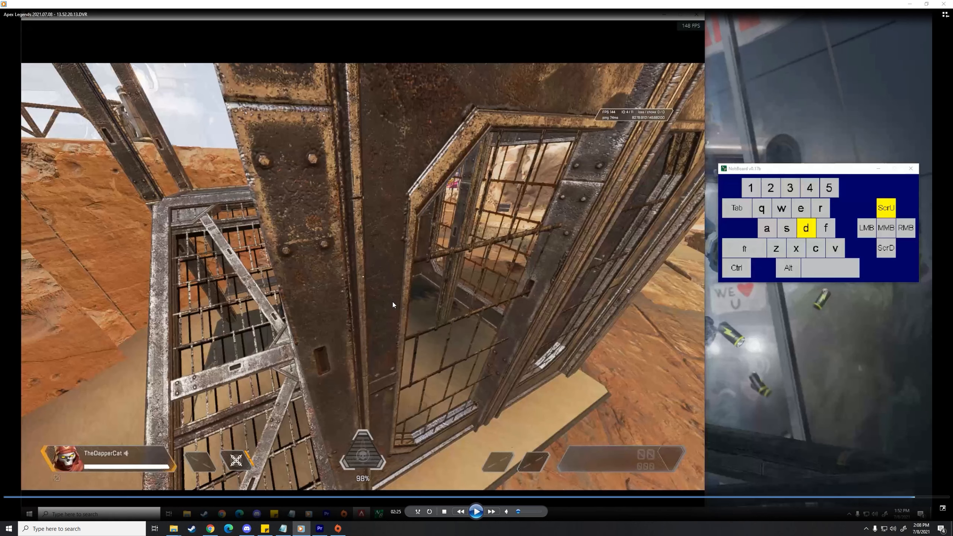
pyautogui.click(476, 511)
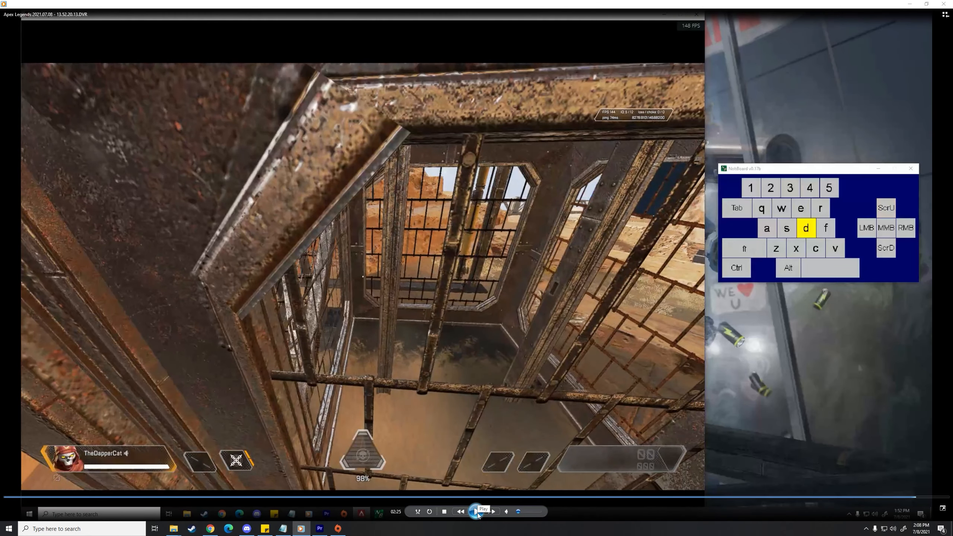
# - Pause, resume from 02:26, and stop at 02:27 with Revenant's hand on the cage wall
pyautogui.click(475, 511)
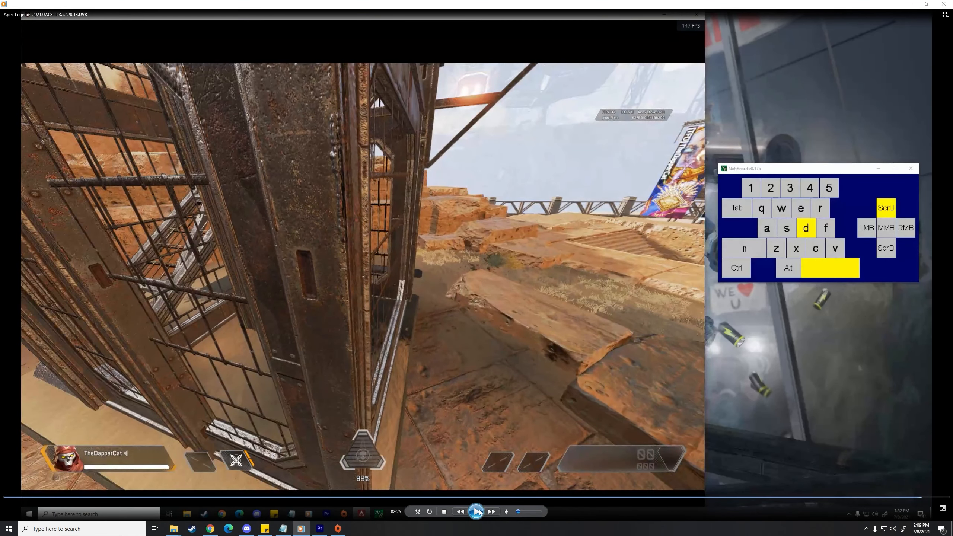
pyautogui.click(477, 511)
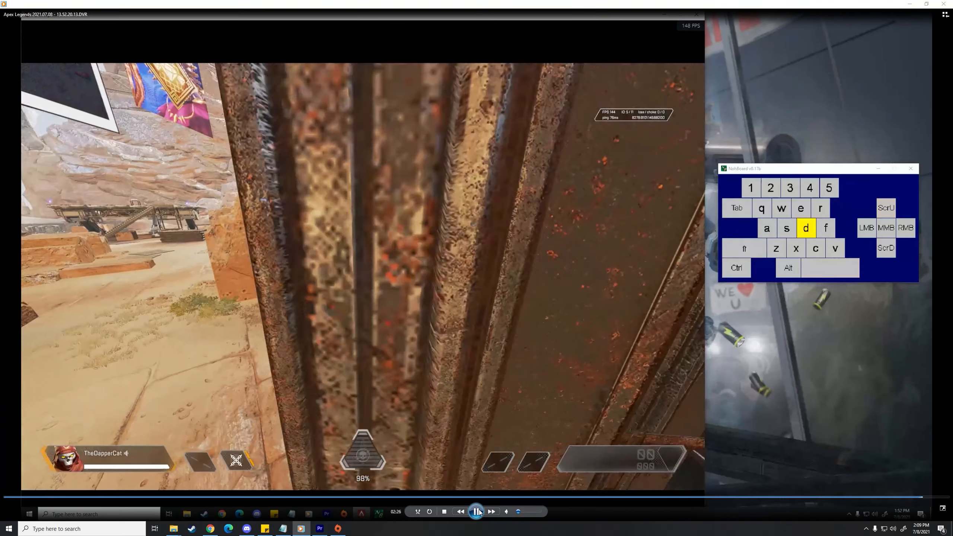
pyautogui.click(477, 511)
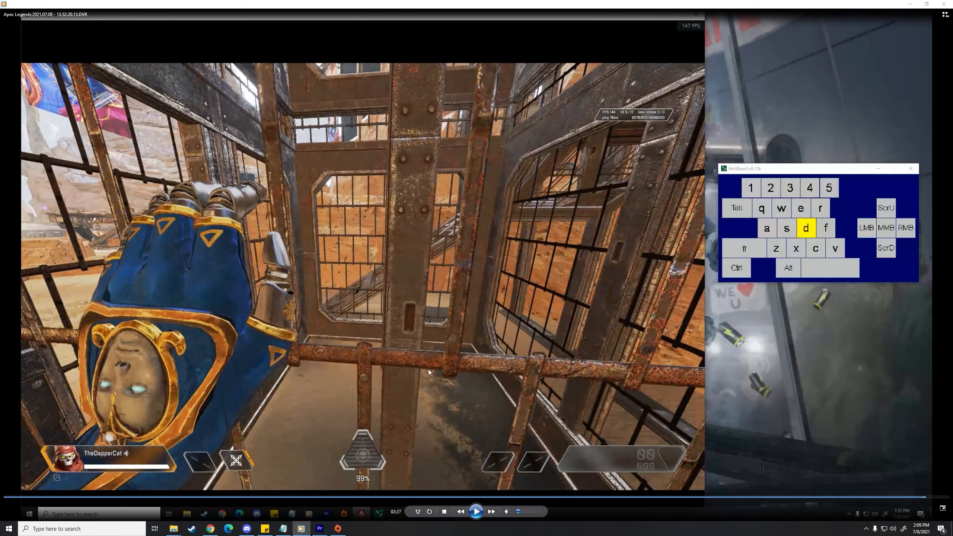
pyautogui.moveTo(391, 312)
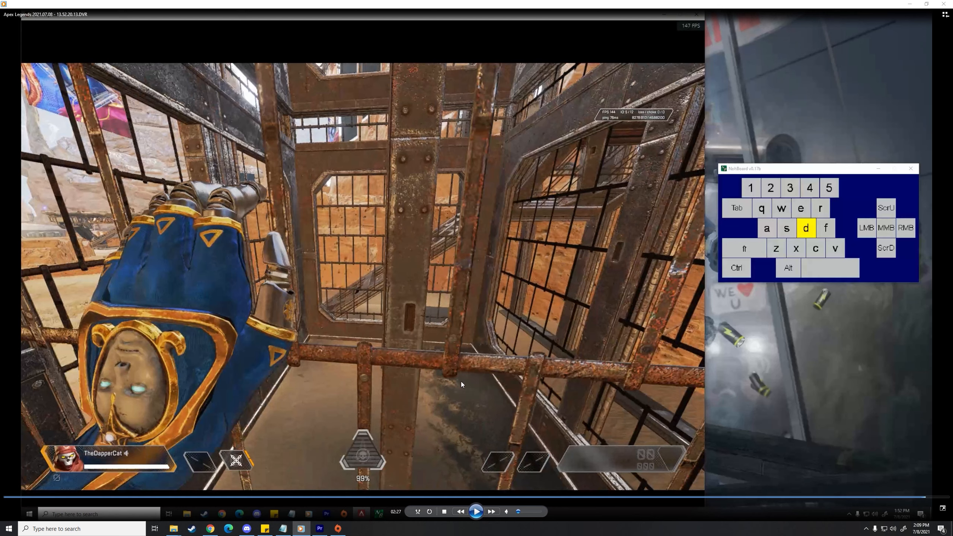
pyautogui.moveTo(476, 512)
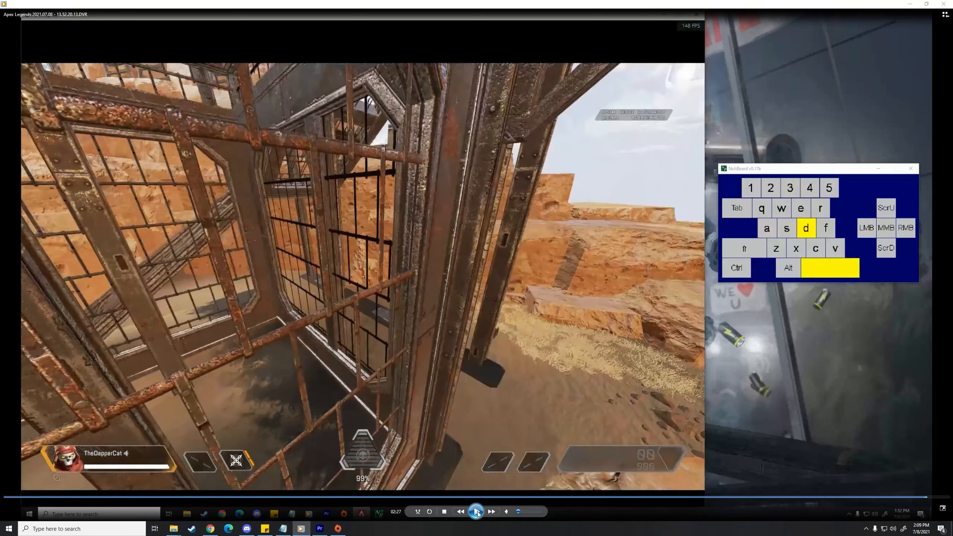
# - Pause on the jump beside the cage to study D and ScrU, then resume
pyautogui.click(476, 511)
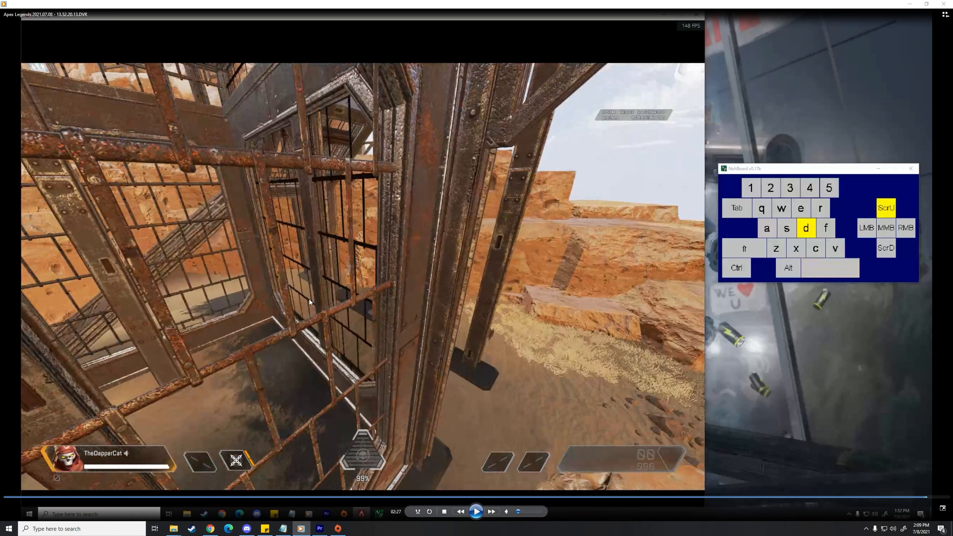
pyautogui.moveTo(294, 302)
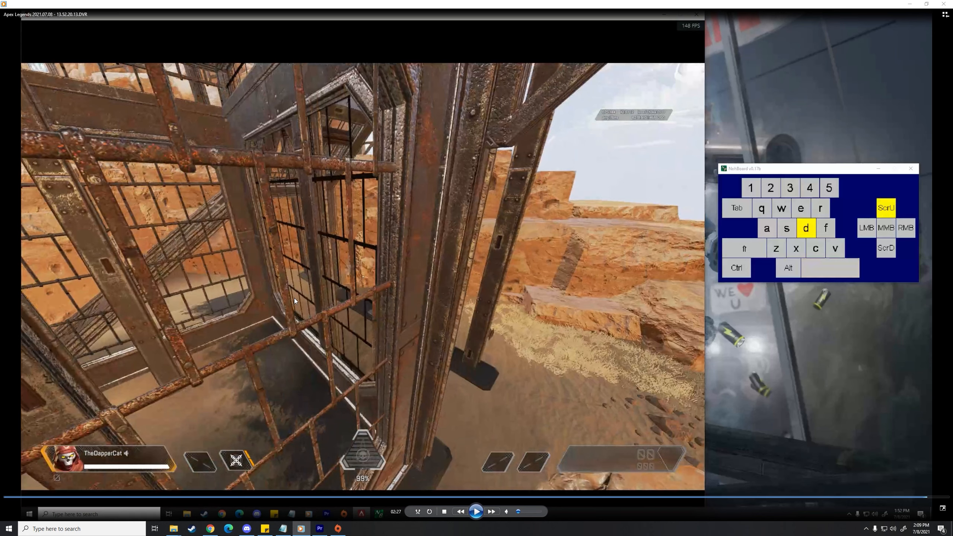
pyautogui.moveTo(394, 350)
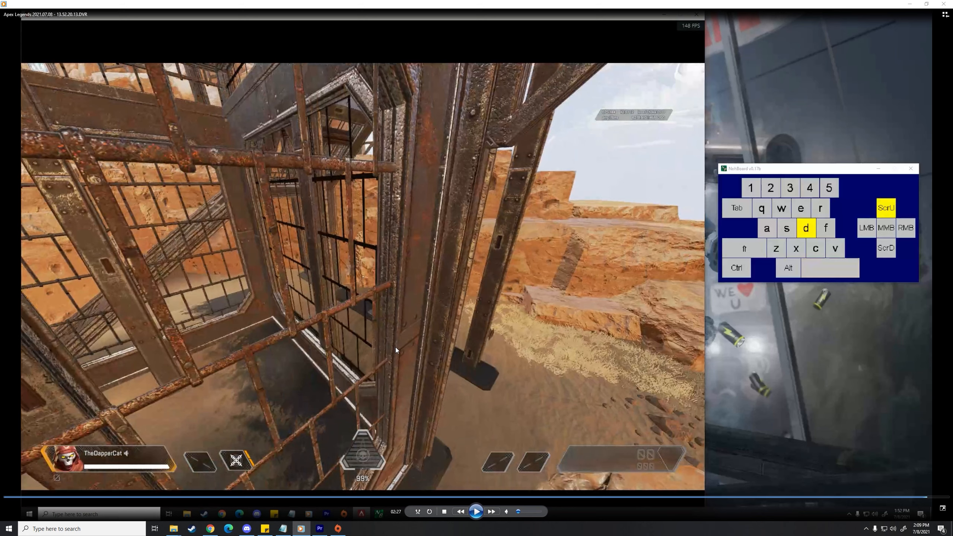
pyautogui.moveTo(429, 412)
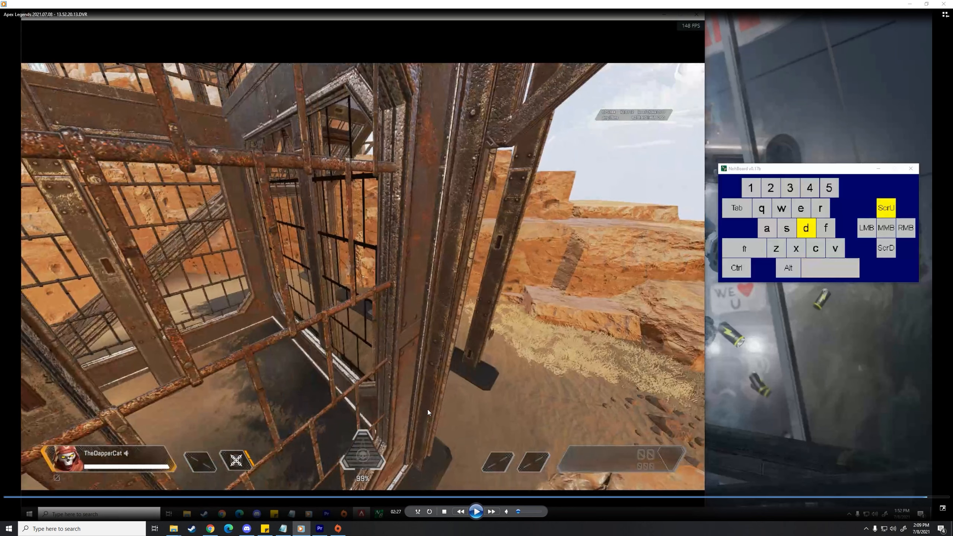
pyautogui.click(476, 511)
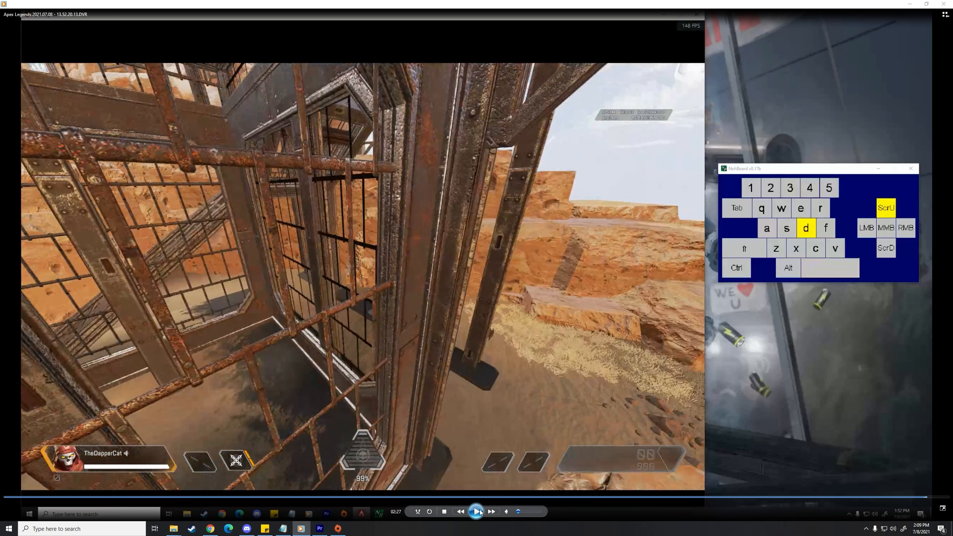
pyautogui.click(476, 511)
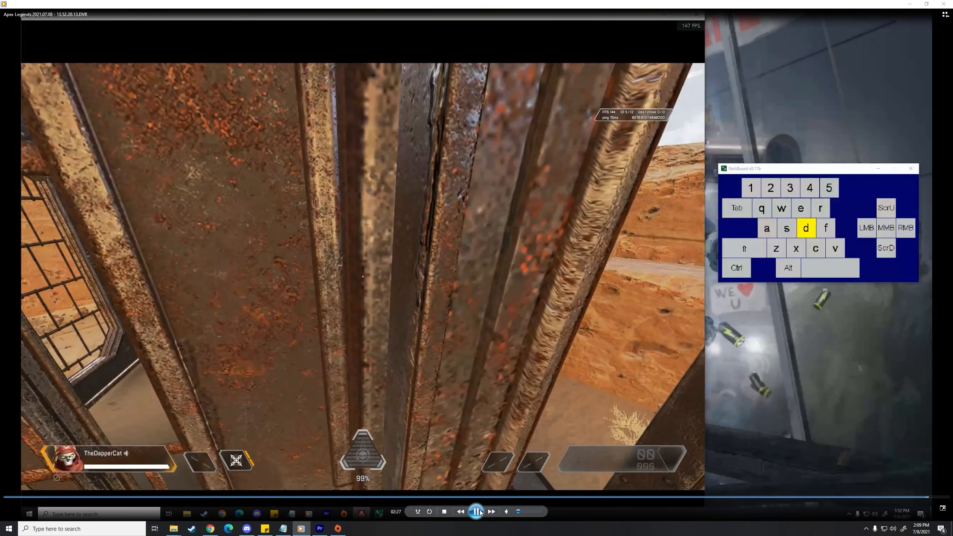
# - Pause at the space and ScrU moment, then play on to 02:28 facing the pillar
pyautogui.click(477, 511)
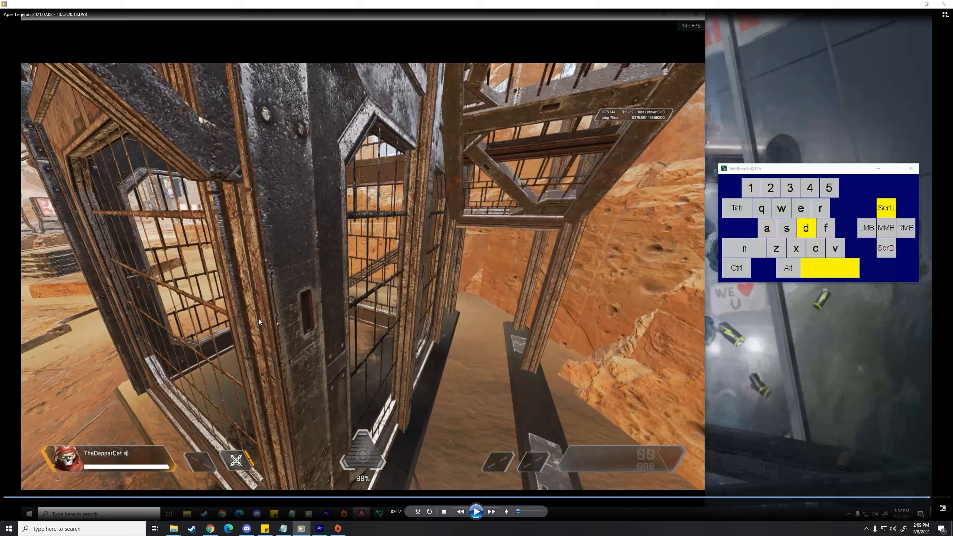
pyautogui.moveTo(246, 298)
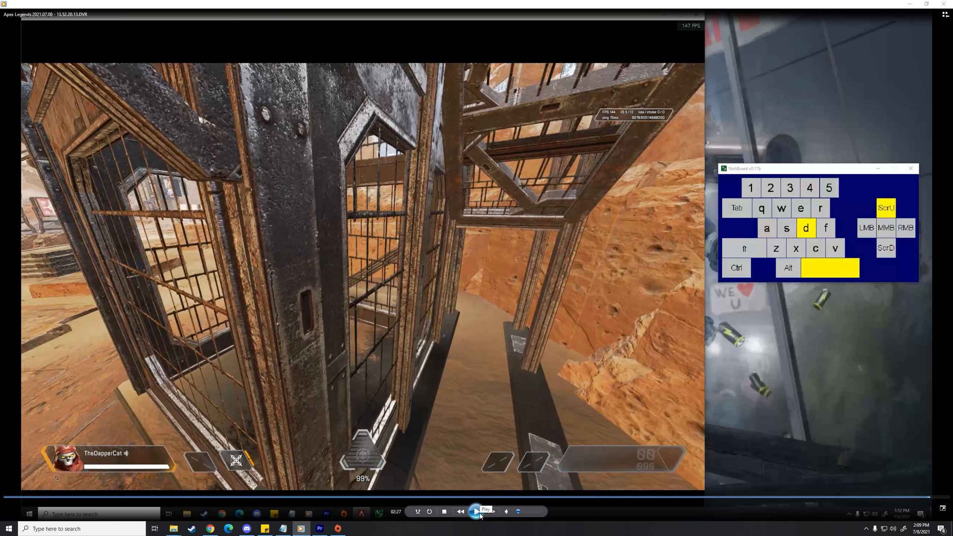
pyautogui.click(475, 511)
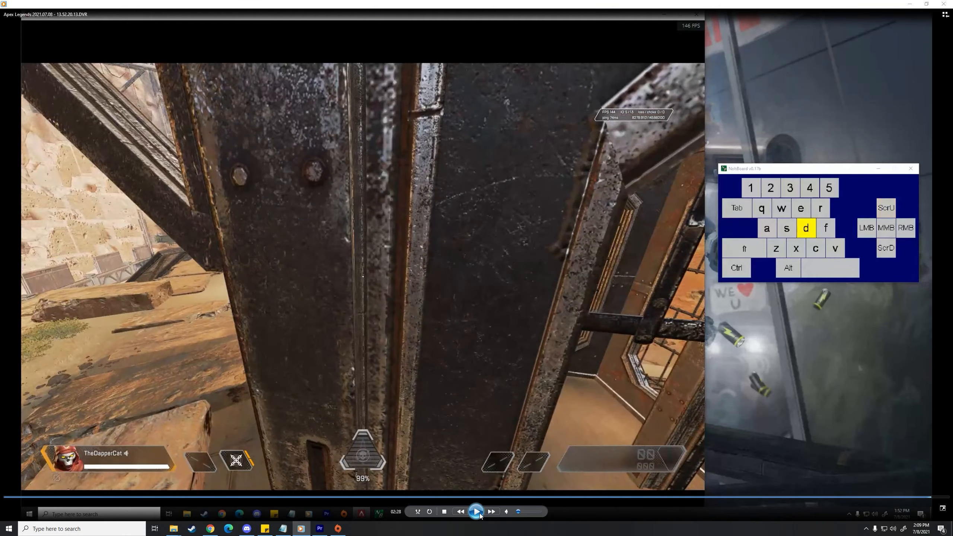